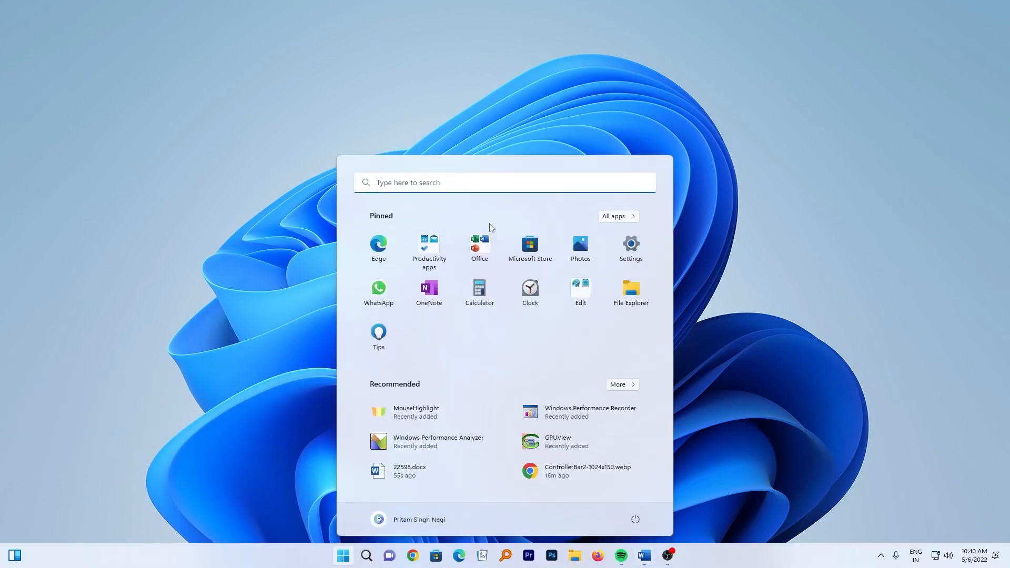
- Open Settings and view the System About page showing OS build 22616.1
left_click(630, 245)
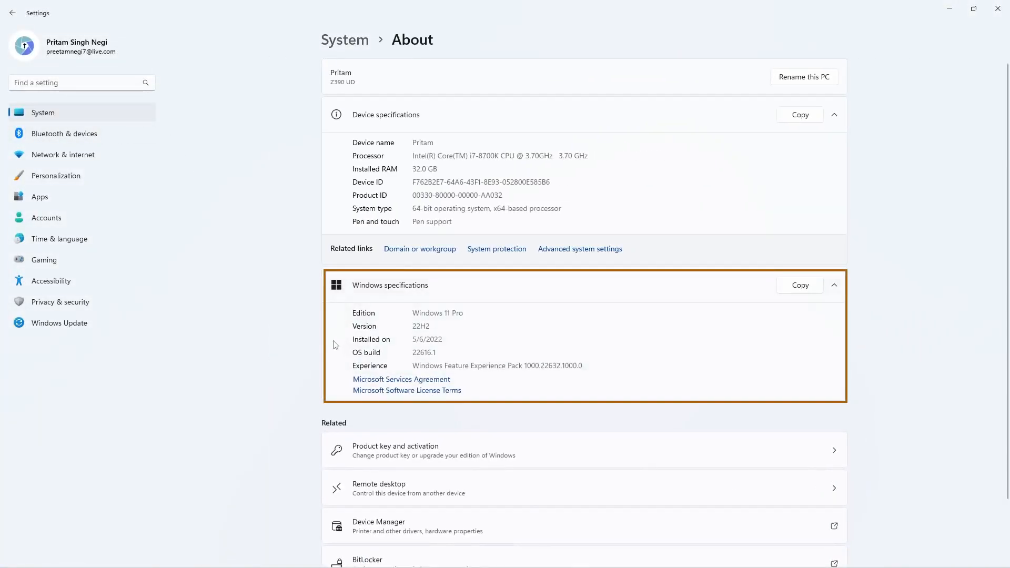
mouse_move(411, 357)
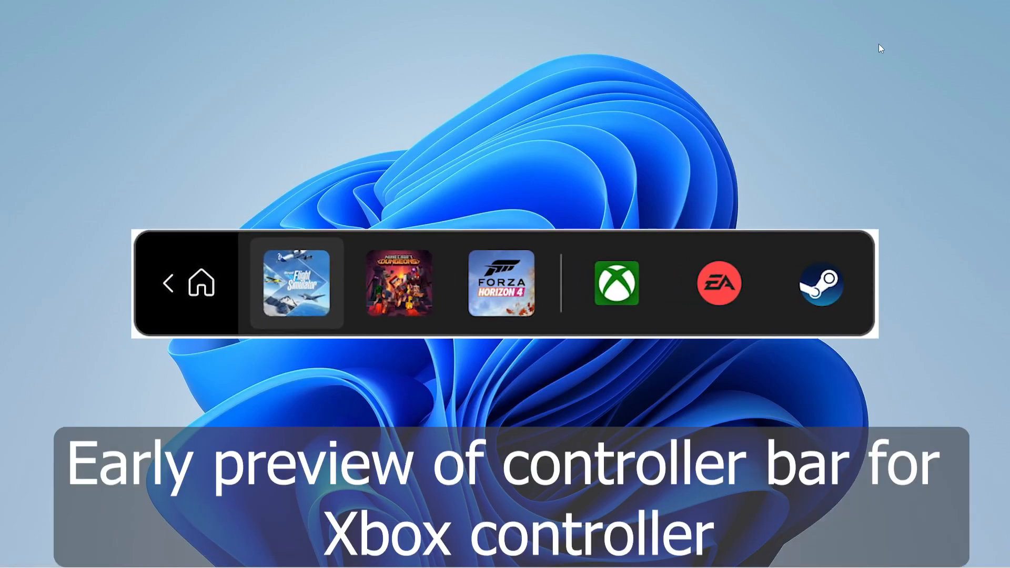
- Press Win+G to preview the Xbox controller bar, leaving the desktop clear
key("win+g")
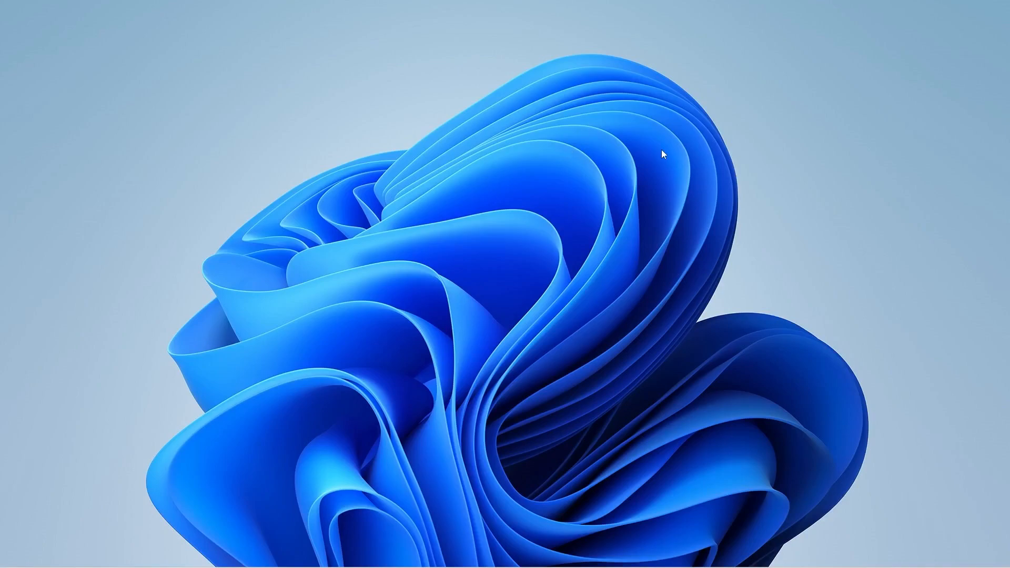
mouse_move(882, 538)
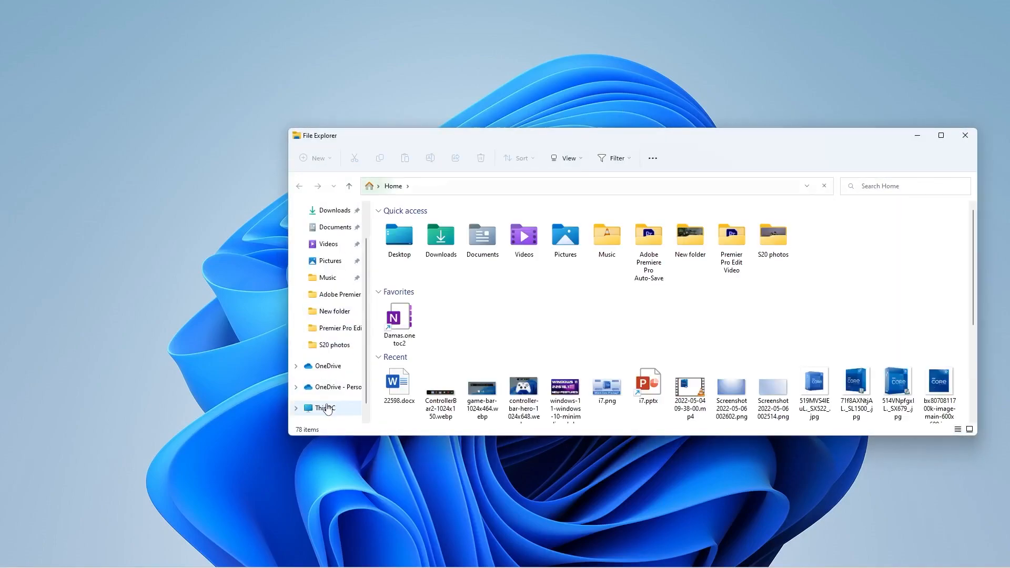
- From This PC, maximize File Explorer and open Offline (E:) > Products
left_click(324, 407)
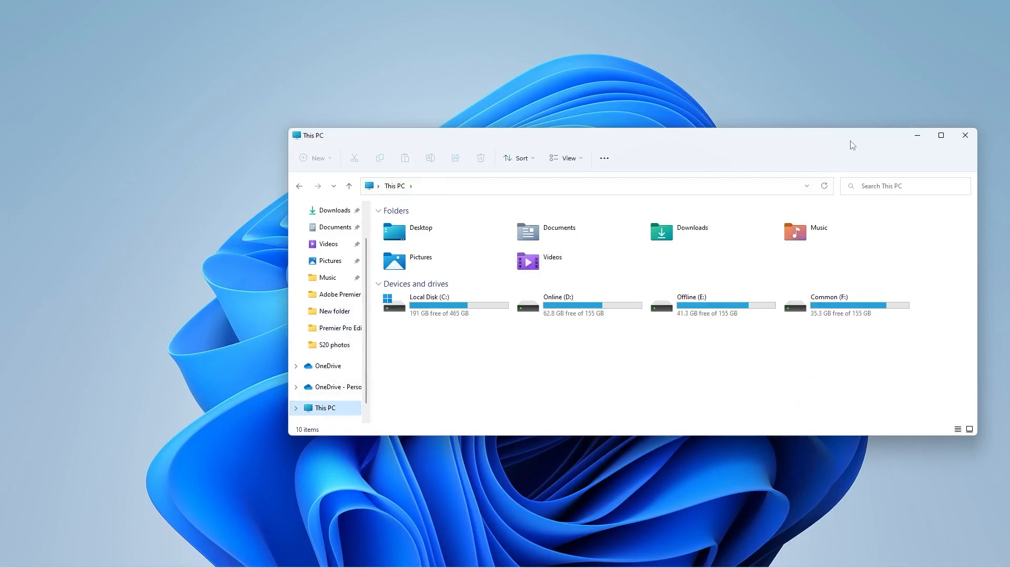
left_click(940, 135)
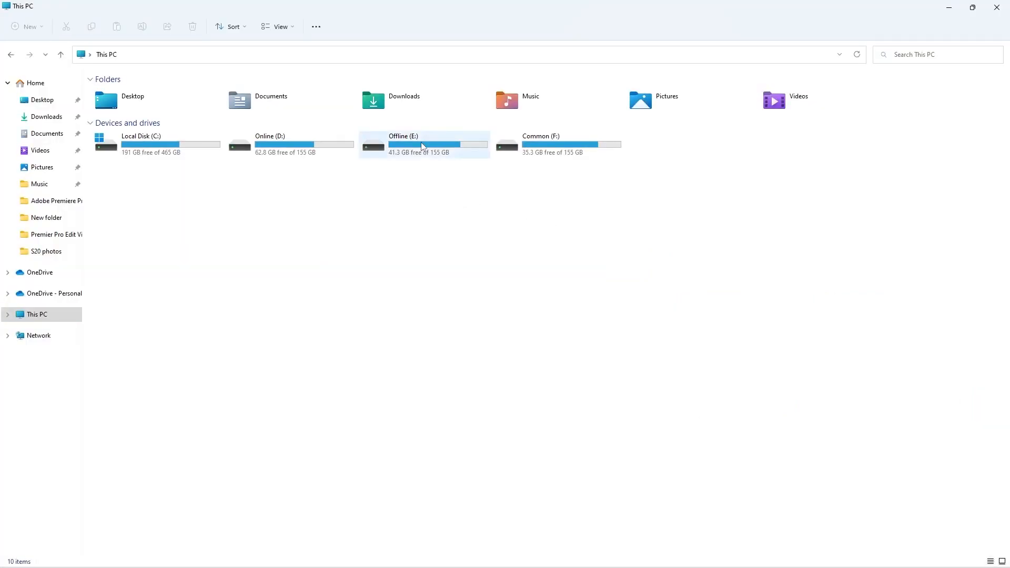
double_click(422, 144)
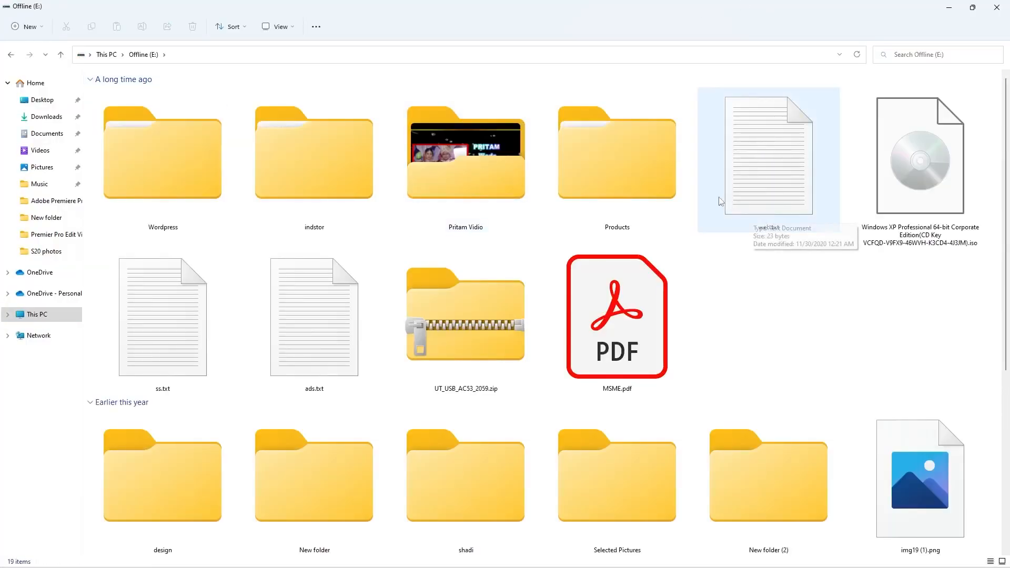
double_click(616, 154)
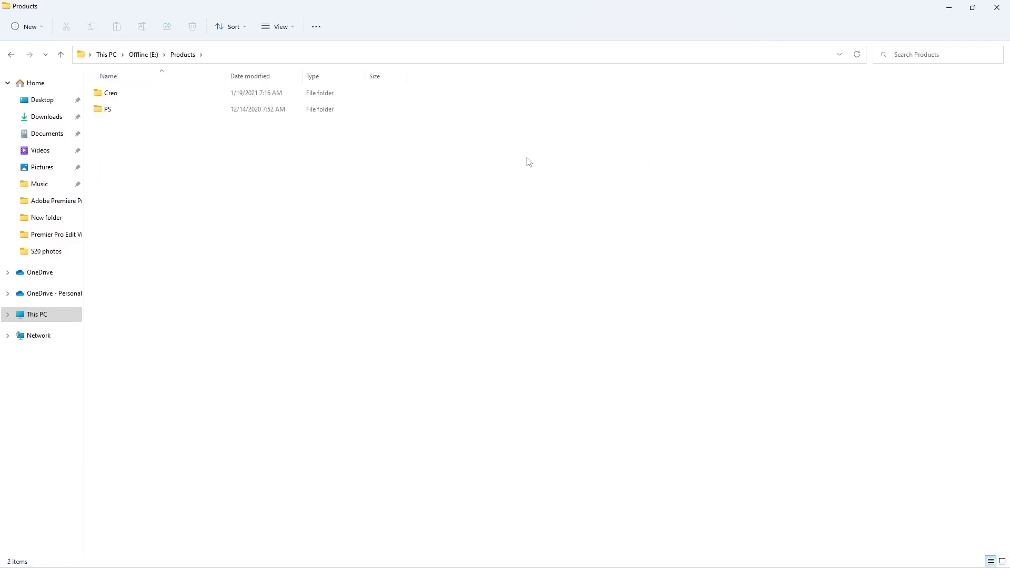
mouse_move(202, 68)
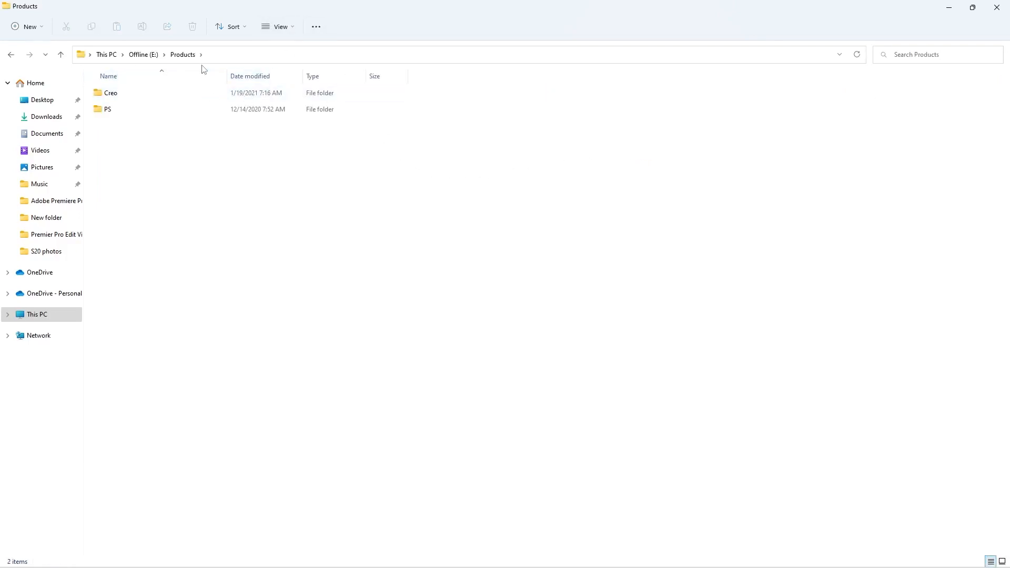
mouse_move(427, 202)
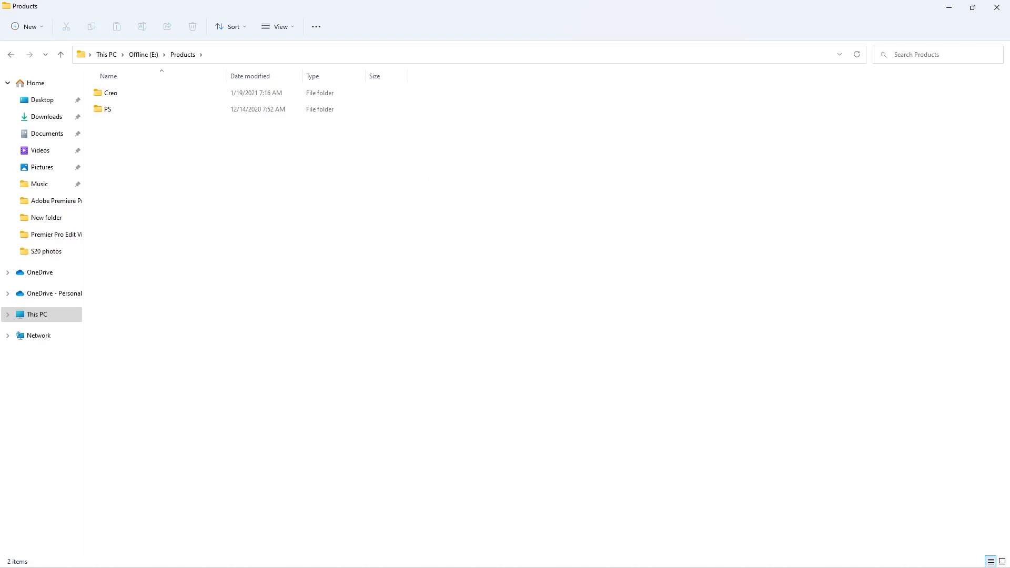
mouse_move(913, 382)
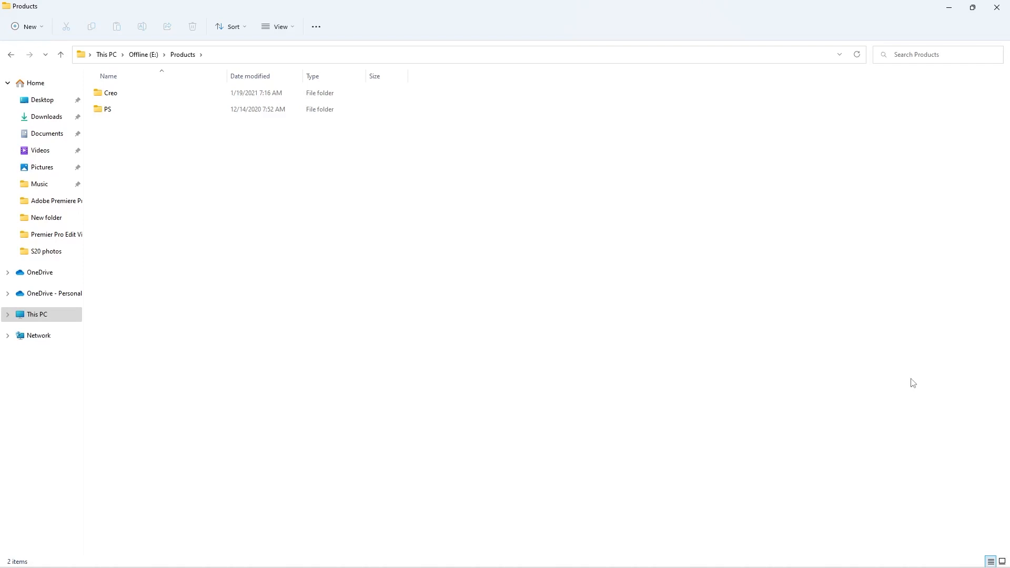